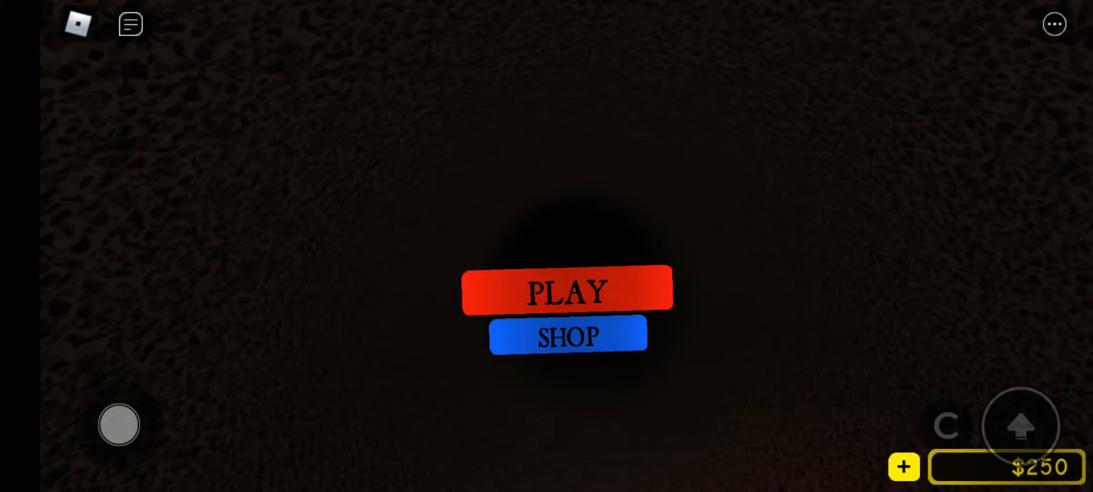
Start the round from the title screen so the avatar spawns in the night map
{"action": "left_click", "coordinate": [567, 288]}
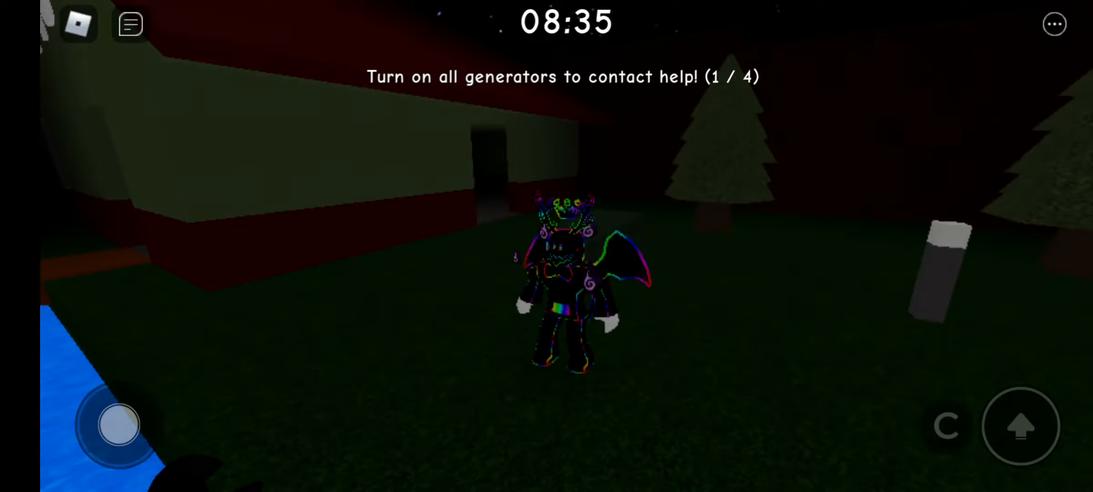